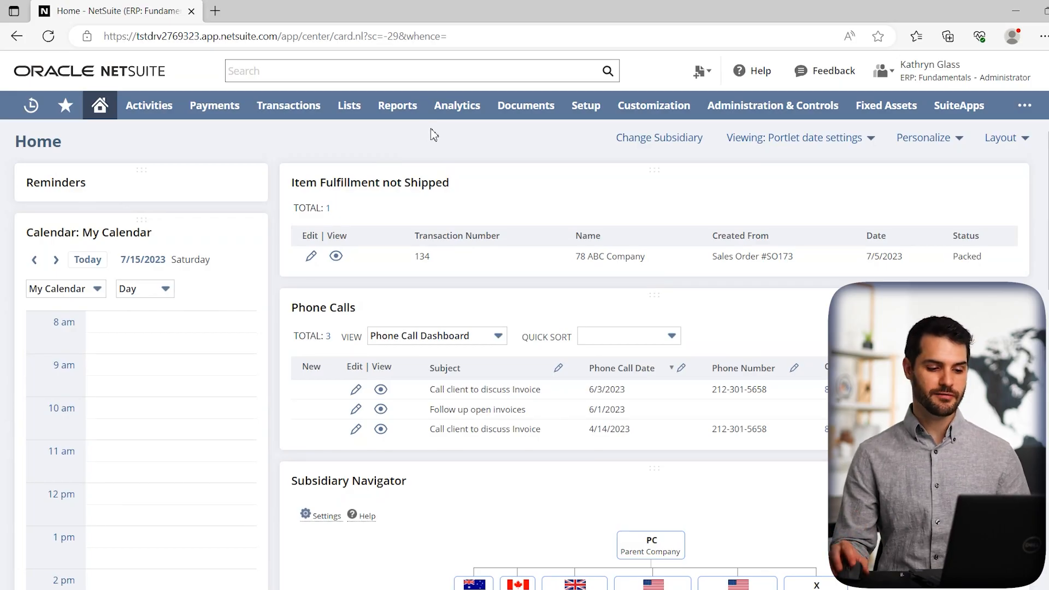
# Open the 78 ABC Company customer record and show its Create New record choices.
pyautogui.click(698, 69)
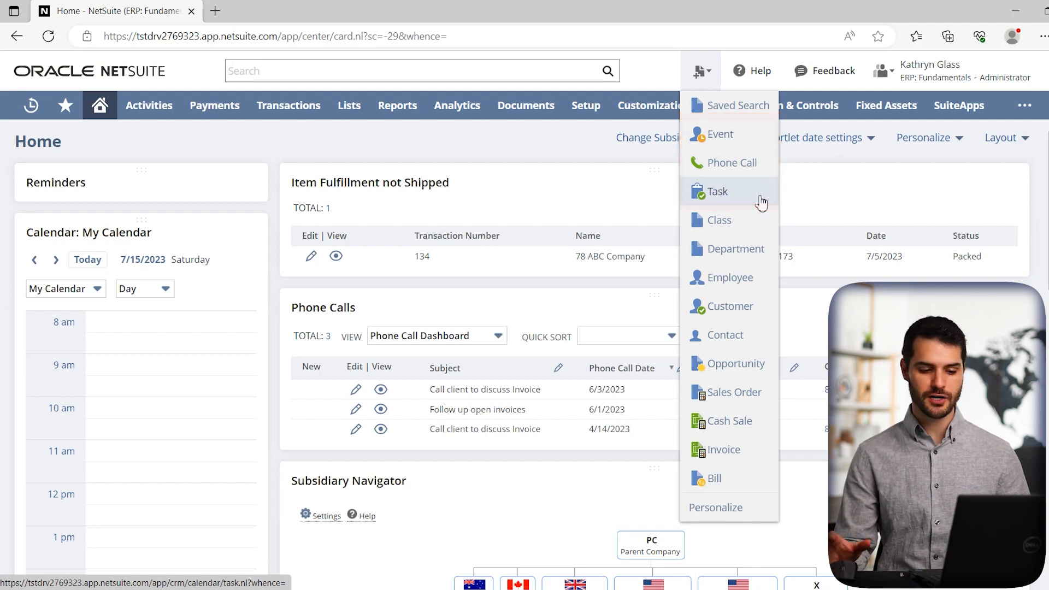
pyautogui.moveTo(720, 507)
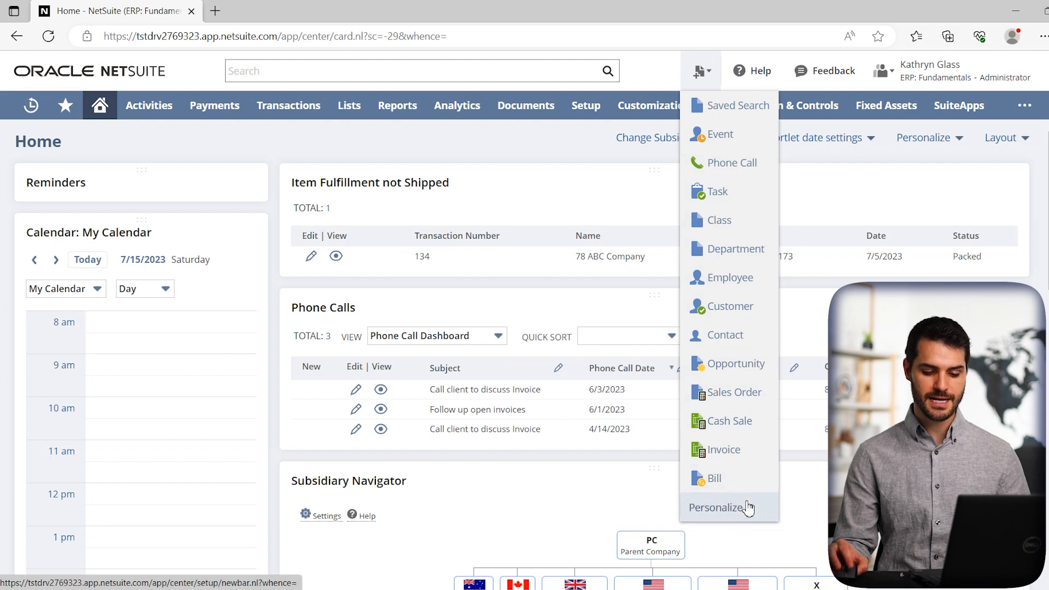
pyautogui.moveTo(747, 518)
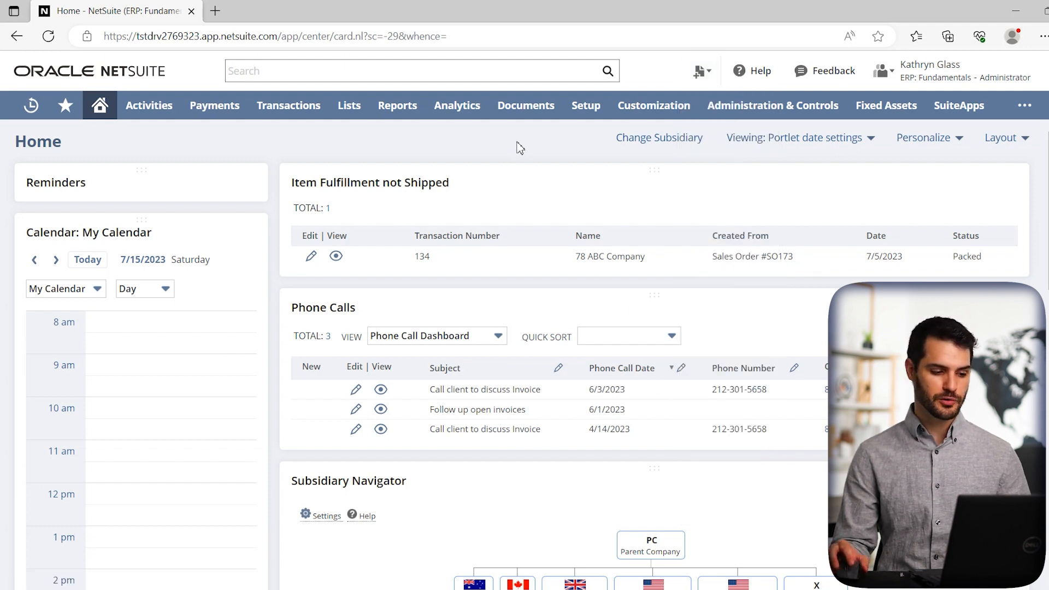
pyautogui.click(30, 105)
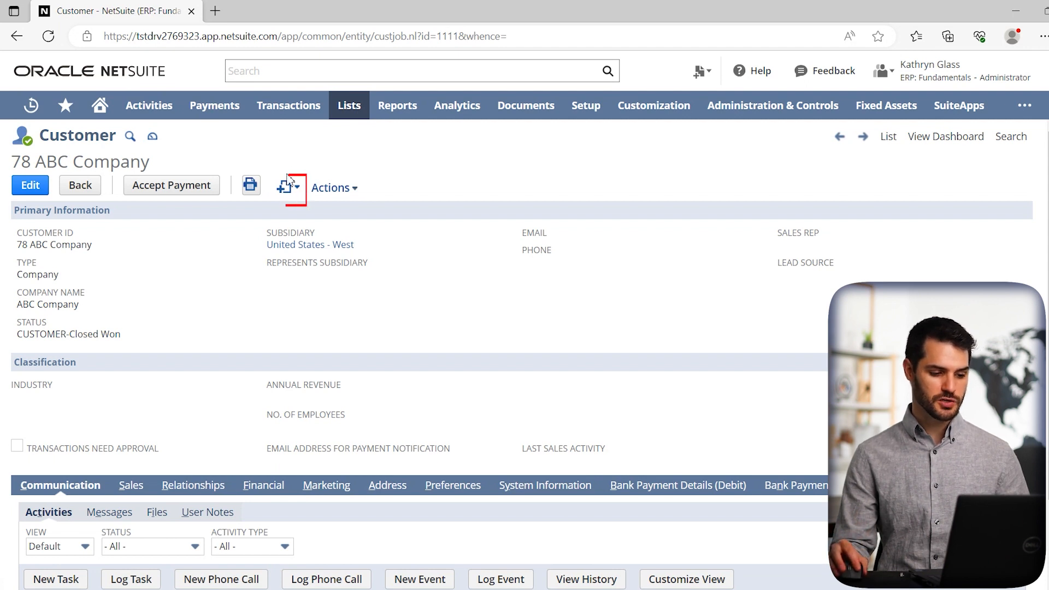
pyautogui.click(288, 187)
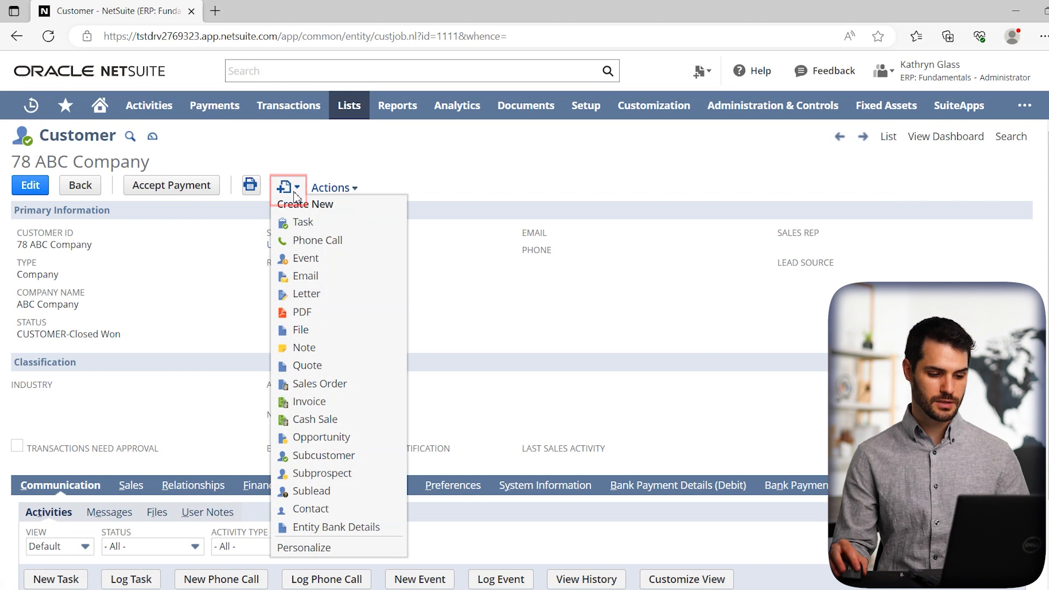
pyautogui.moveTo(303, 222)
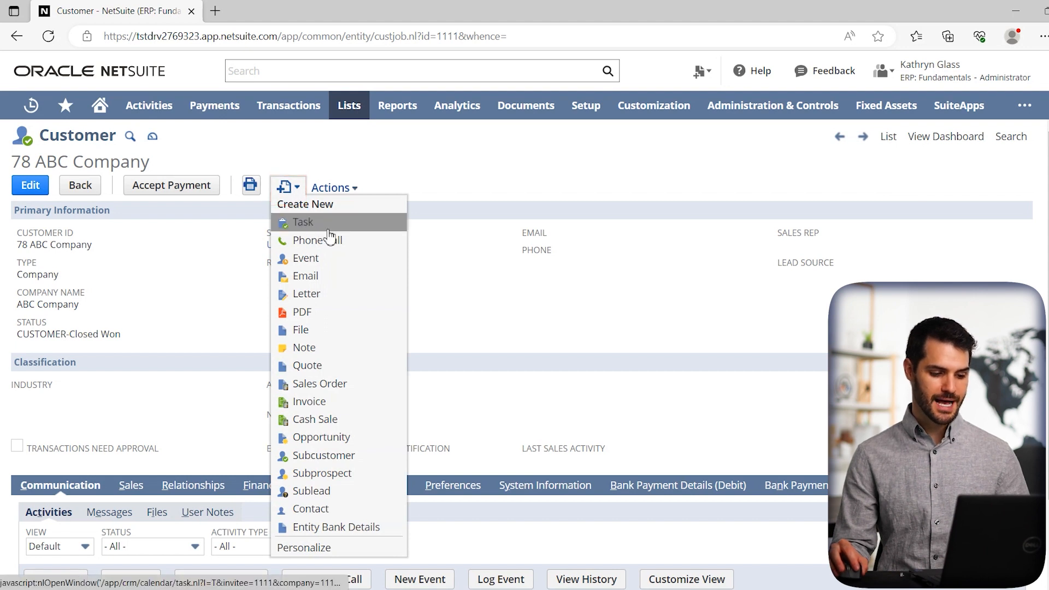
pyautogui.moveTo(305, 258)
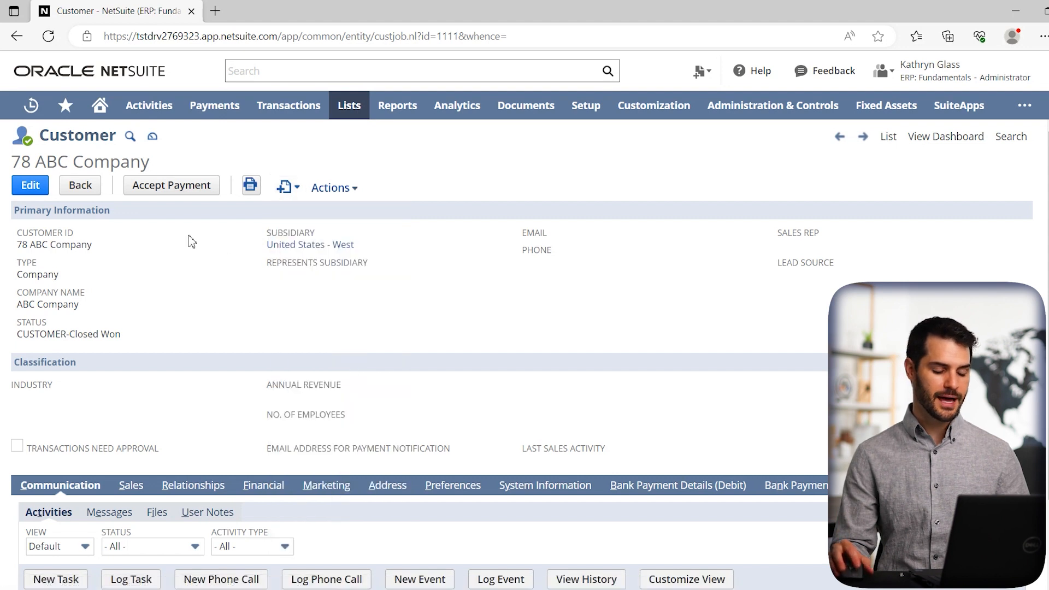
pyautogui.scroll(-3)
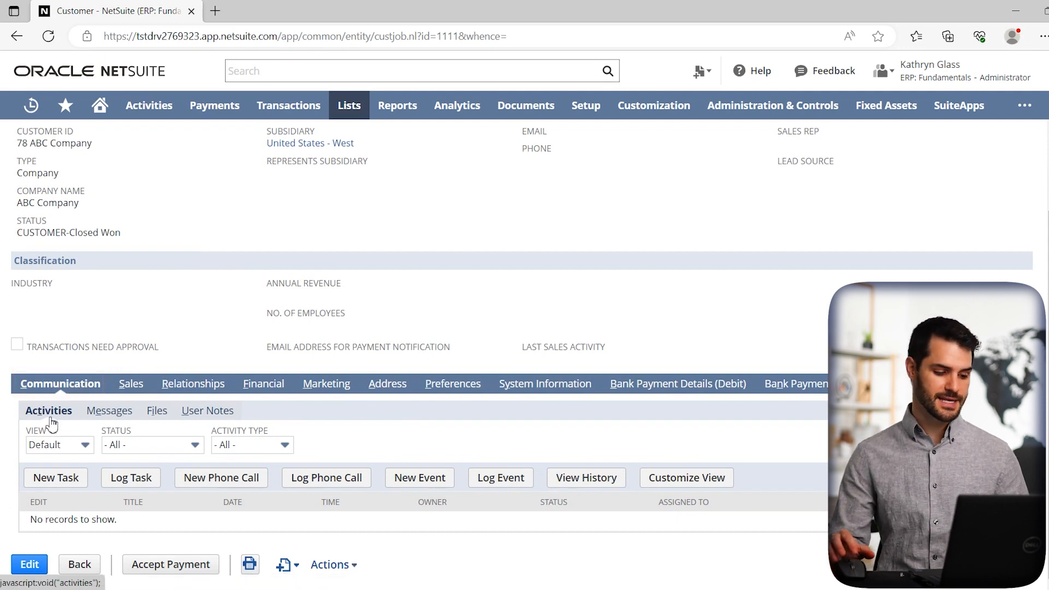
pyautogui.click(48, 410)
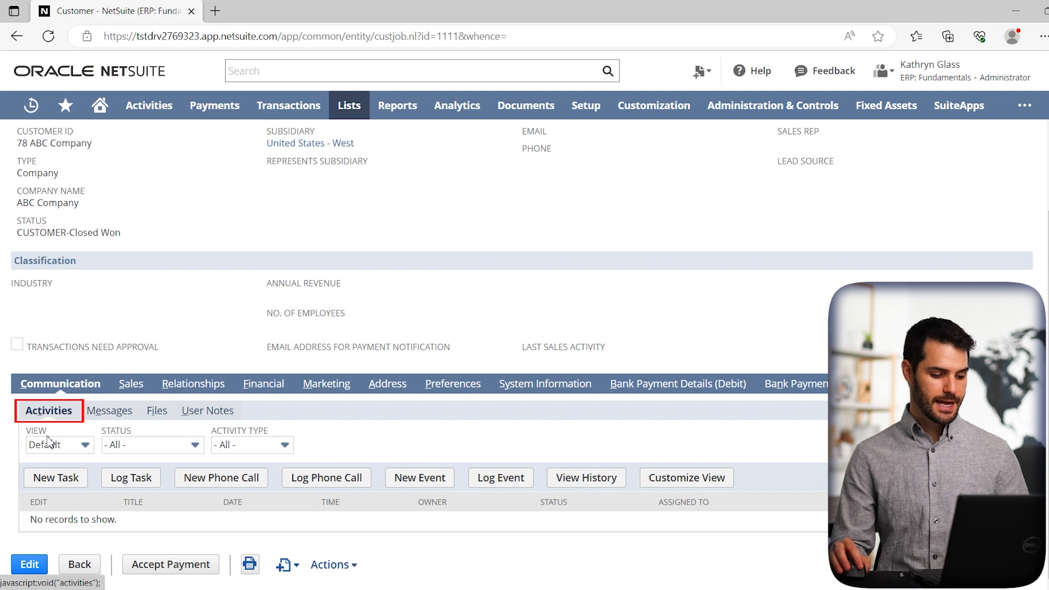
pyautogui.moveTo(203, 530)
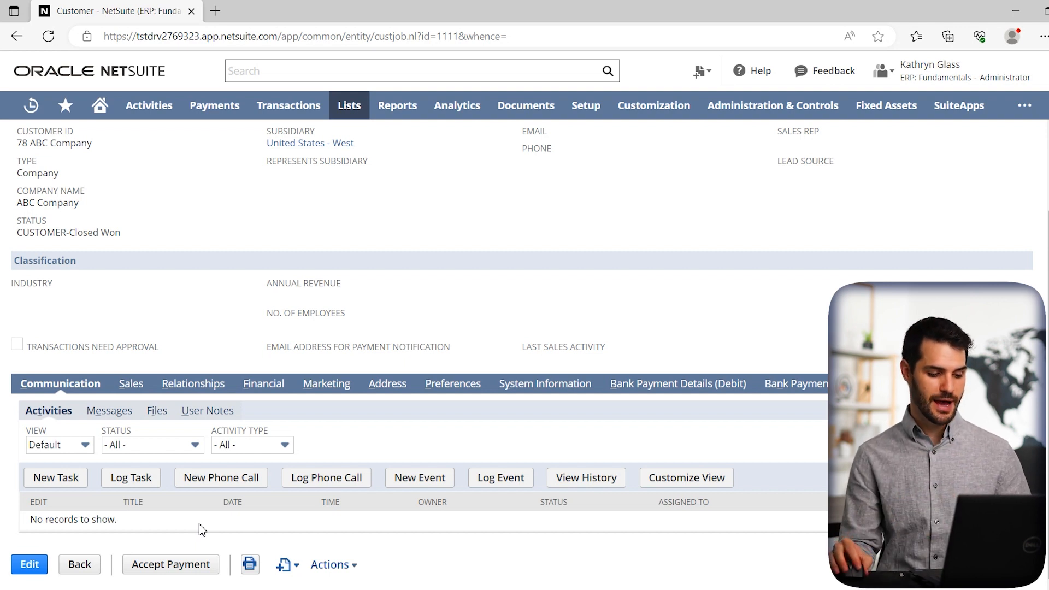
pyautogui.moveTo(56, 478)
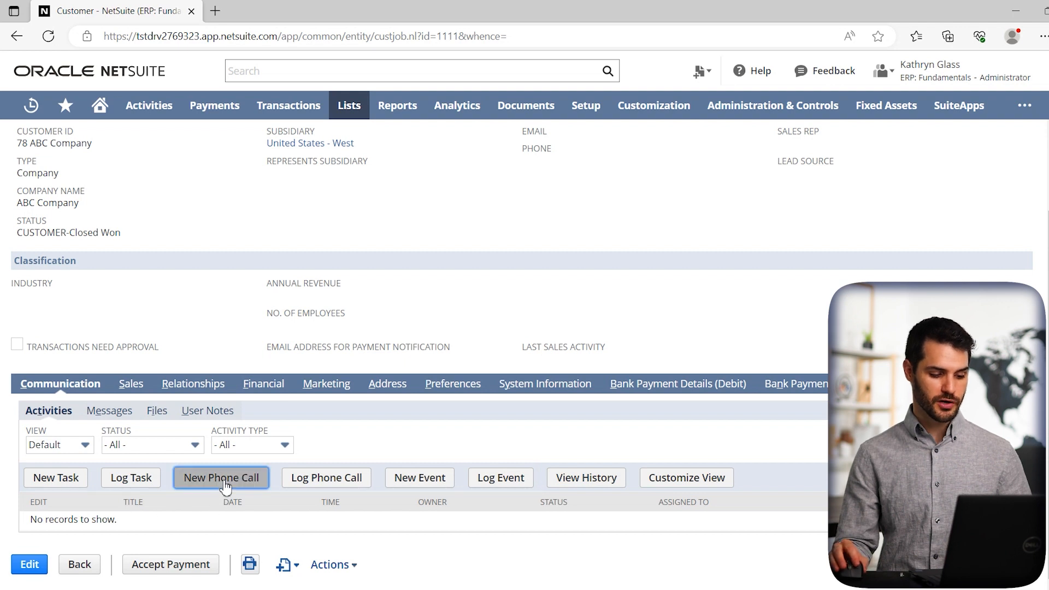
# Start a new phone call for 78 ABC Company from the Activities subtab.
pyautogui.click(221, 477)
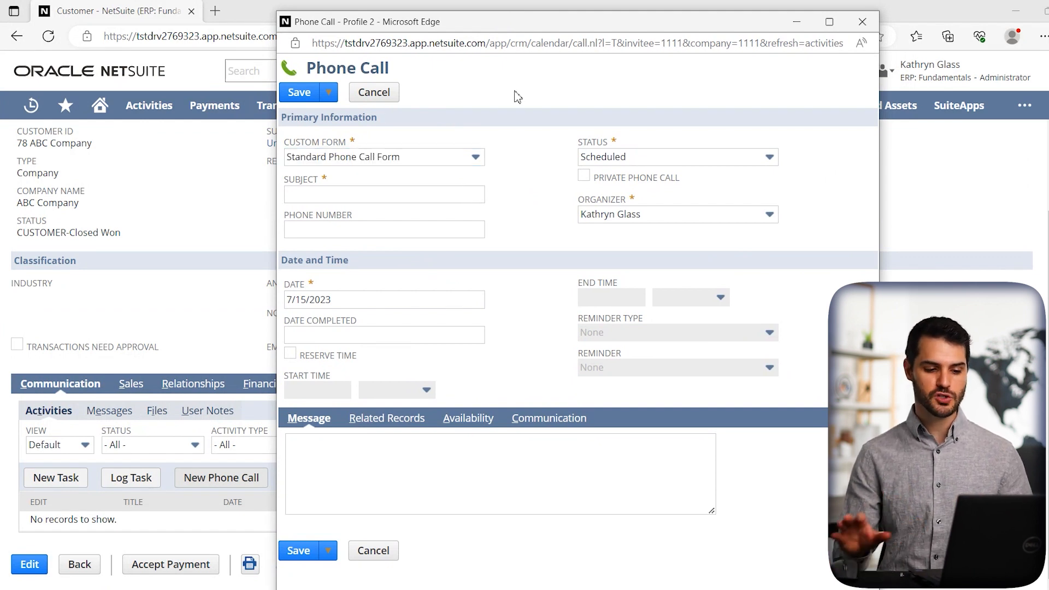
pyautogui.moveTo(521, 176)
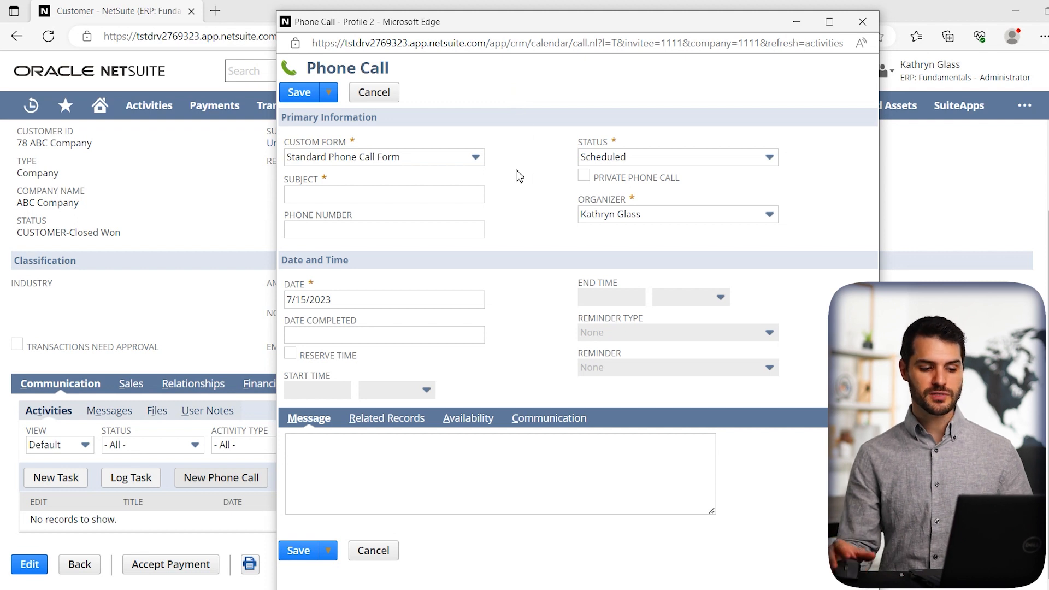
pyautogui.moveTo(459, 161)
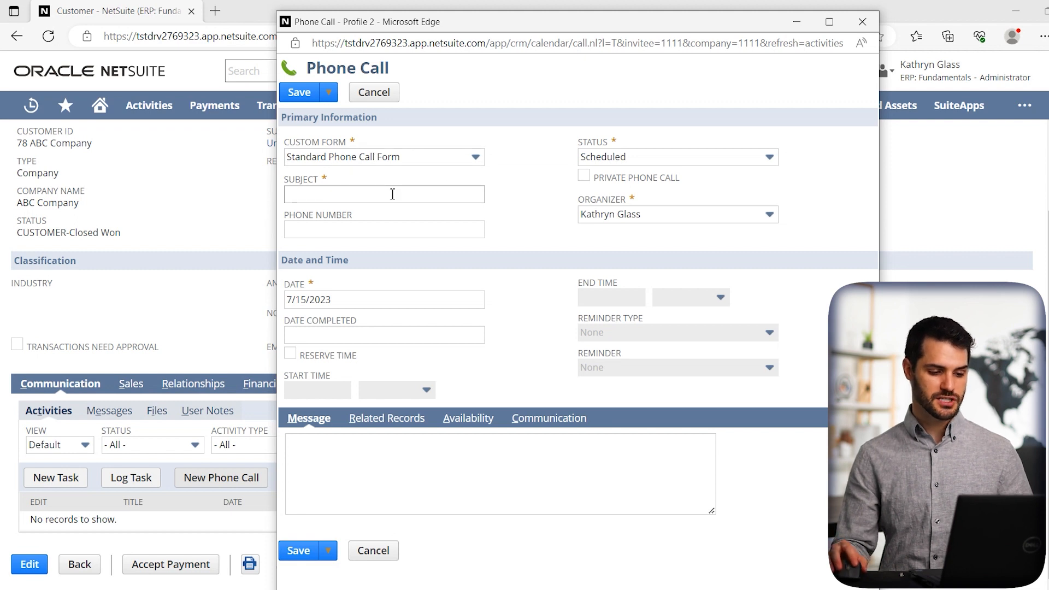
# Enter 'Sales Call' as the subject and keep the call date 7/15/2023 in the calendar.
pyautogui.write('s')
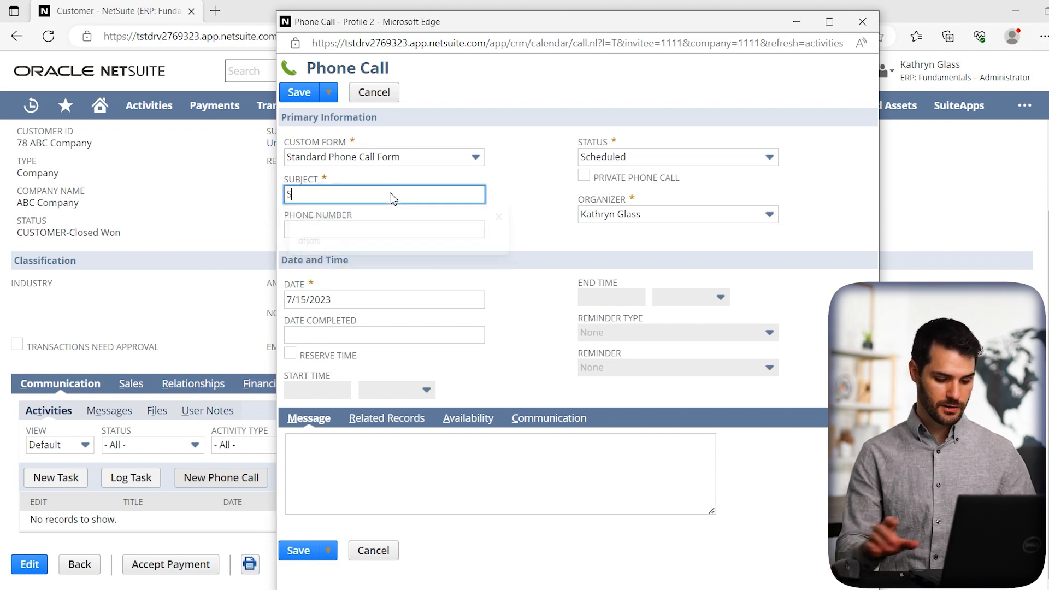
pyautogui.write('ales Call')
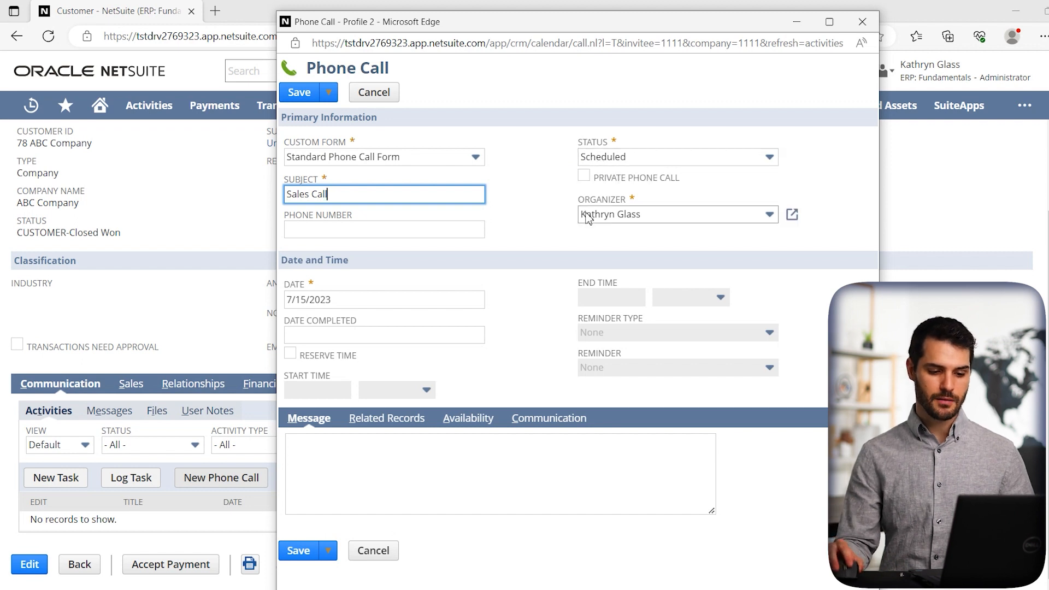
pyautogui.moveTo(611, 224)
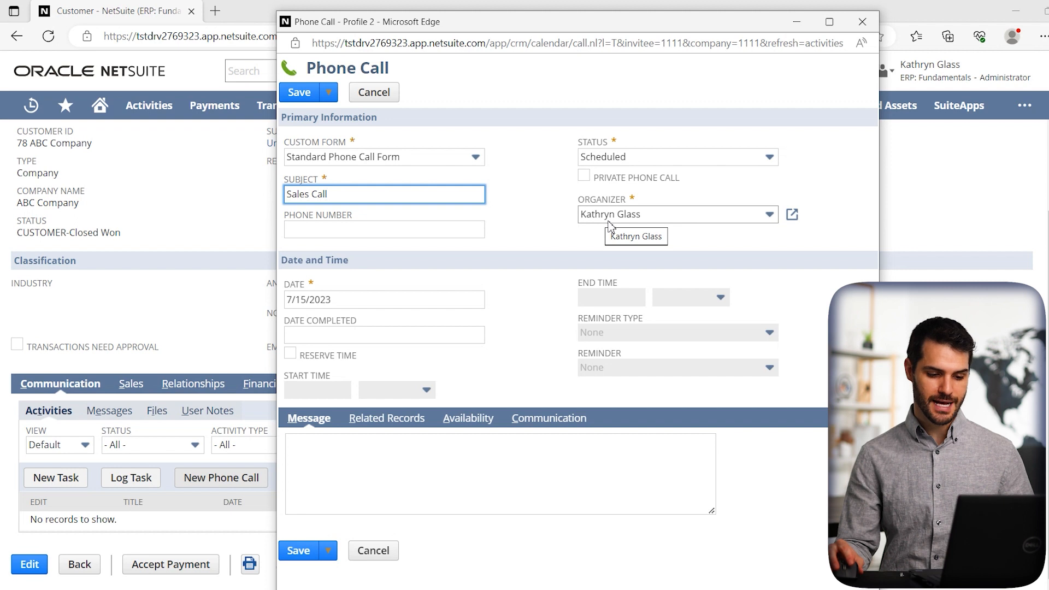
pyautogui.click(384, 229)
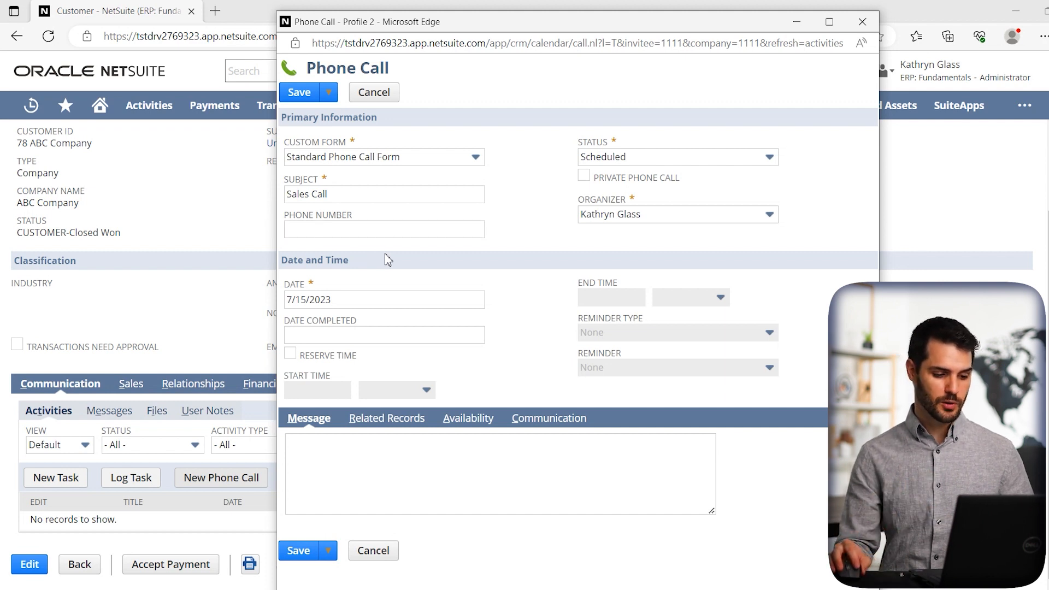
pyautogui.click(384, 300)
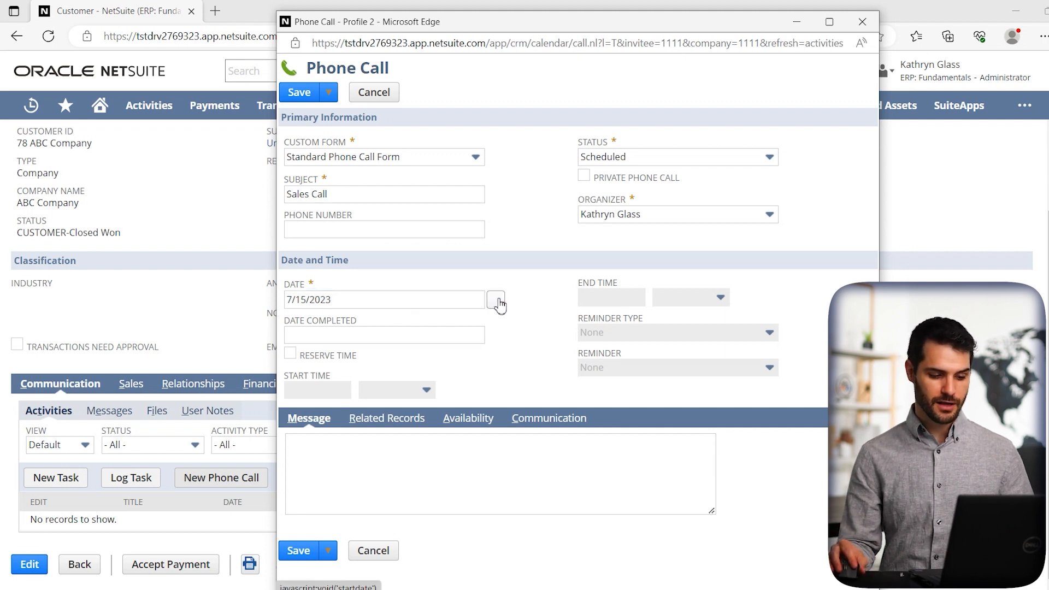
pyautogui.click(496, 299)
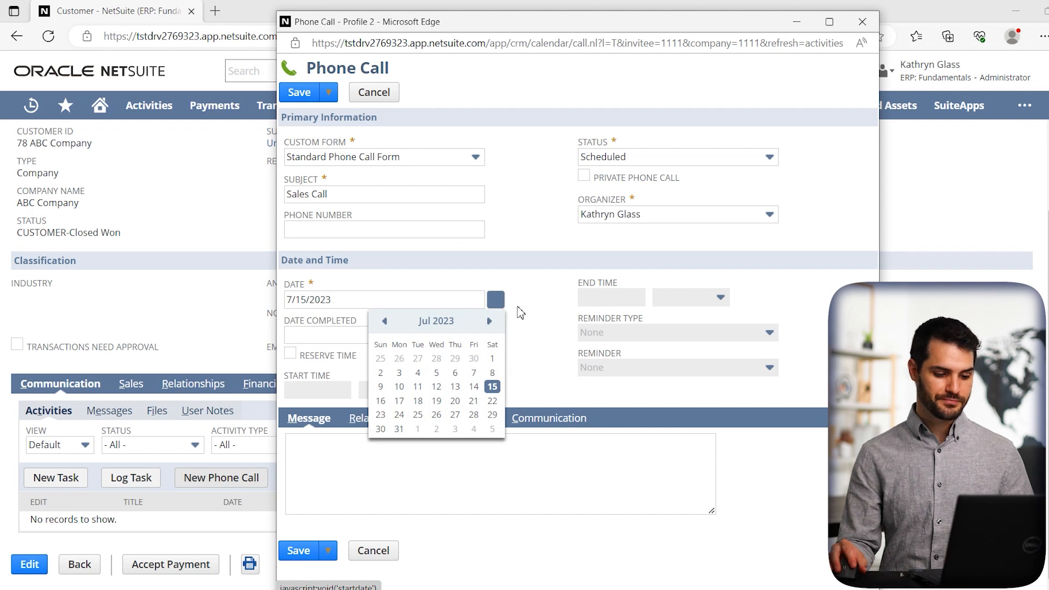
pyautogui.click(522, 394)
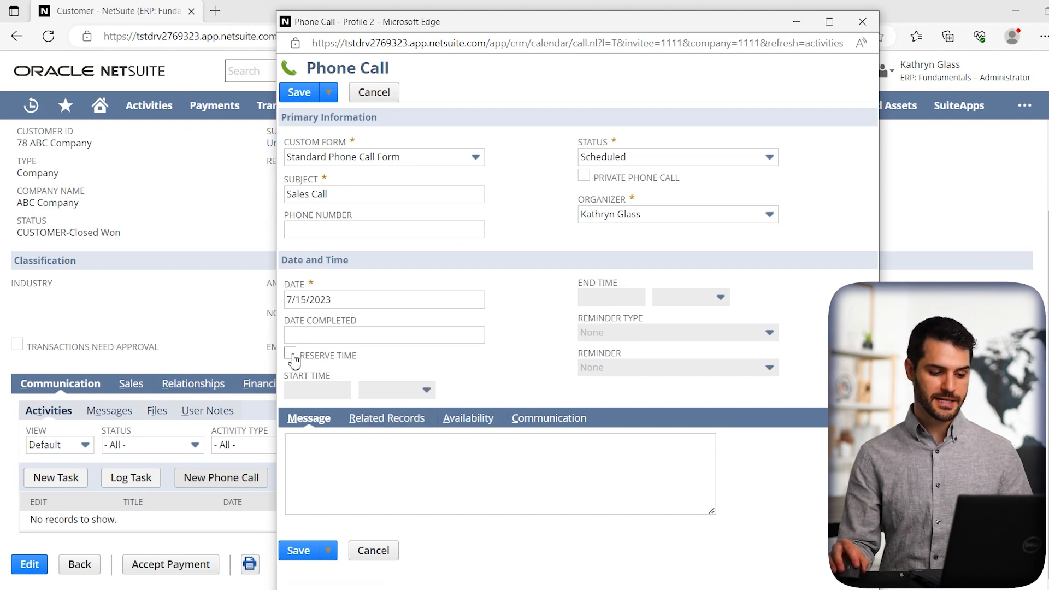
# Reserve time for the call, 10:00 pm to 11:00 pm, with the reminder left at None.
pyautogui.click(289, 355)
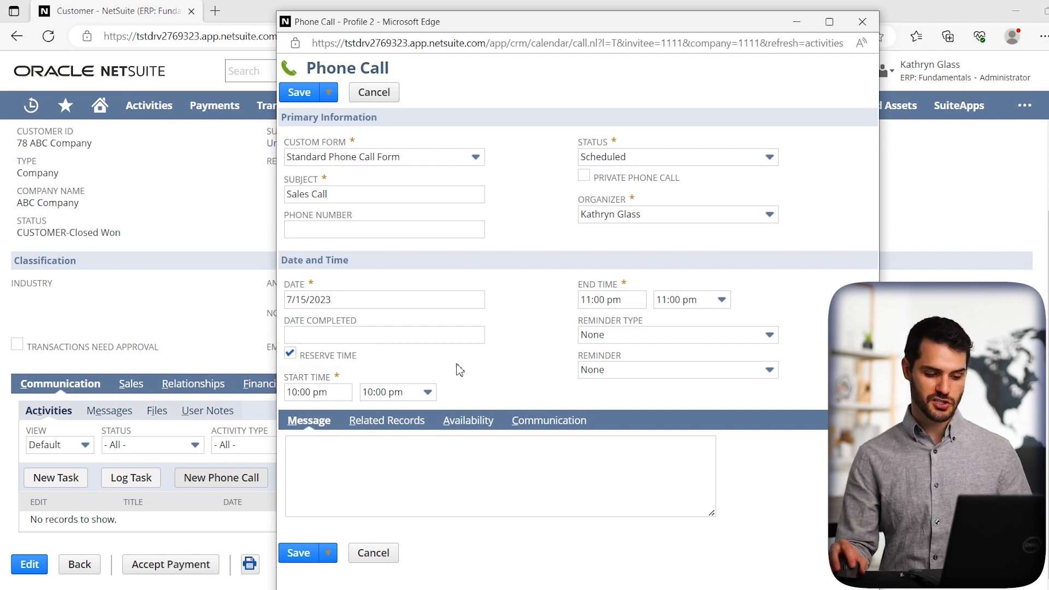
pyautogui.moveTo(547, 354)
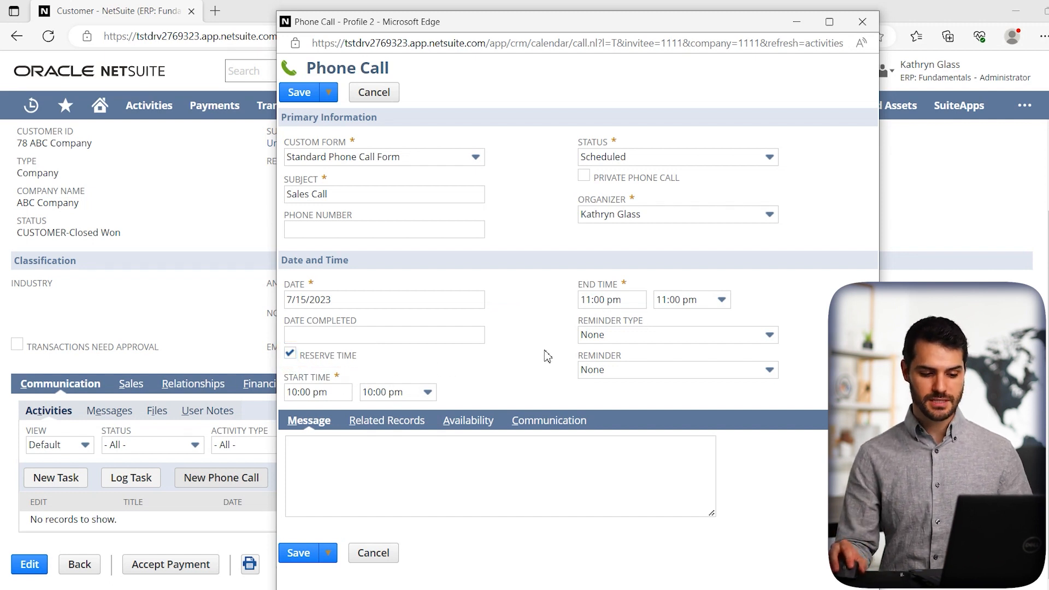
pyautogui.moveTo(560, 344)
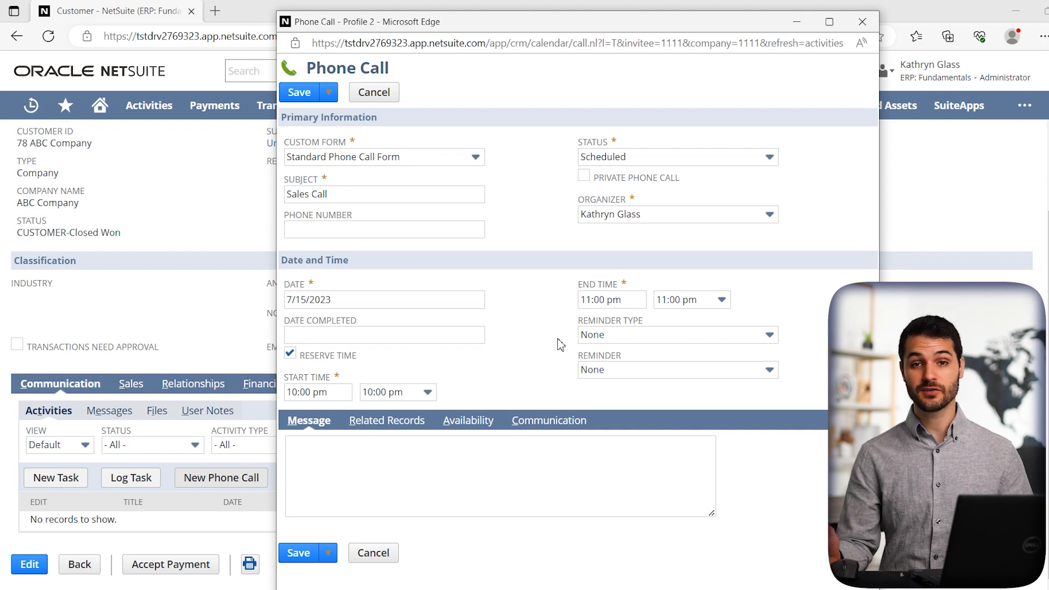
pyautogui.moveTo(576, 341)
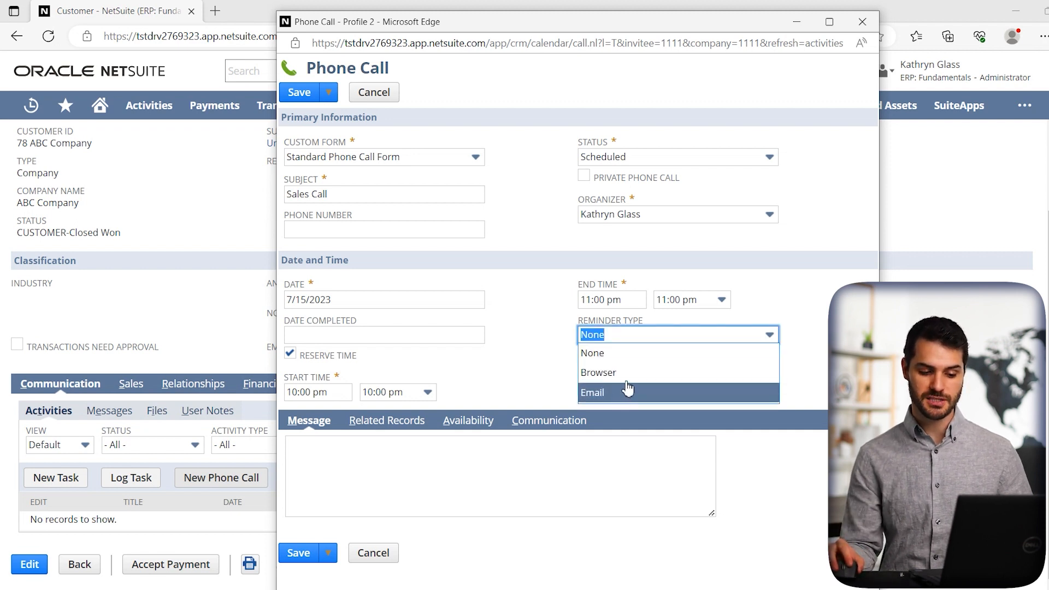
pyautogui.click(591, 353)
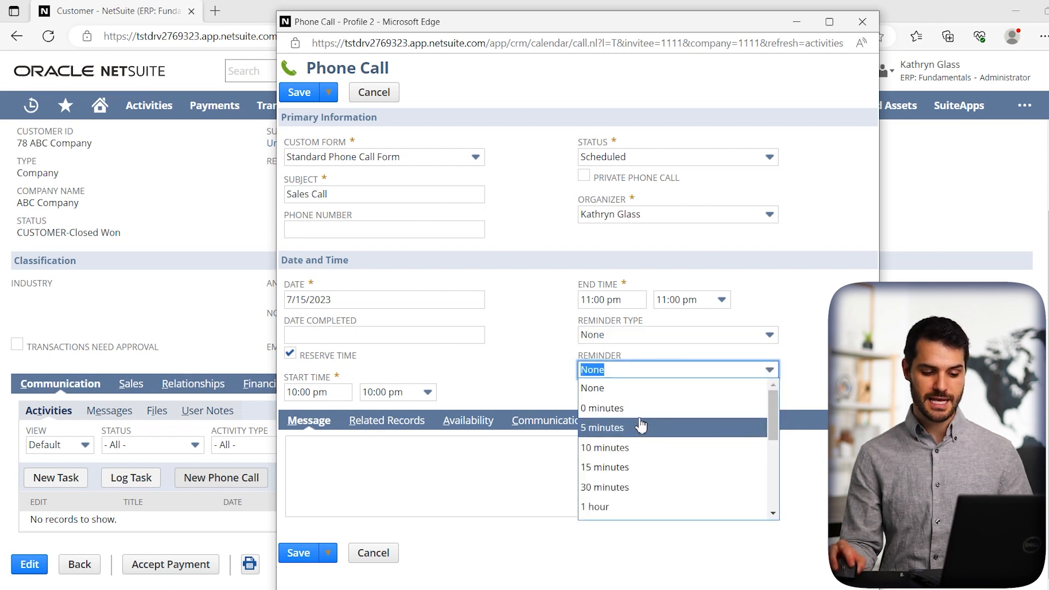
pyautogui.moveTo(641, 415)
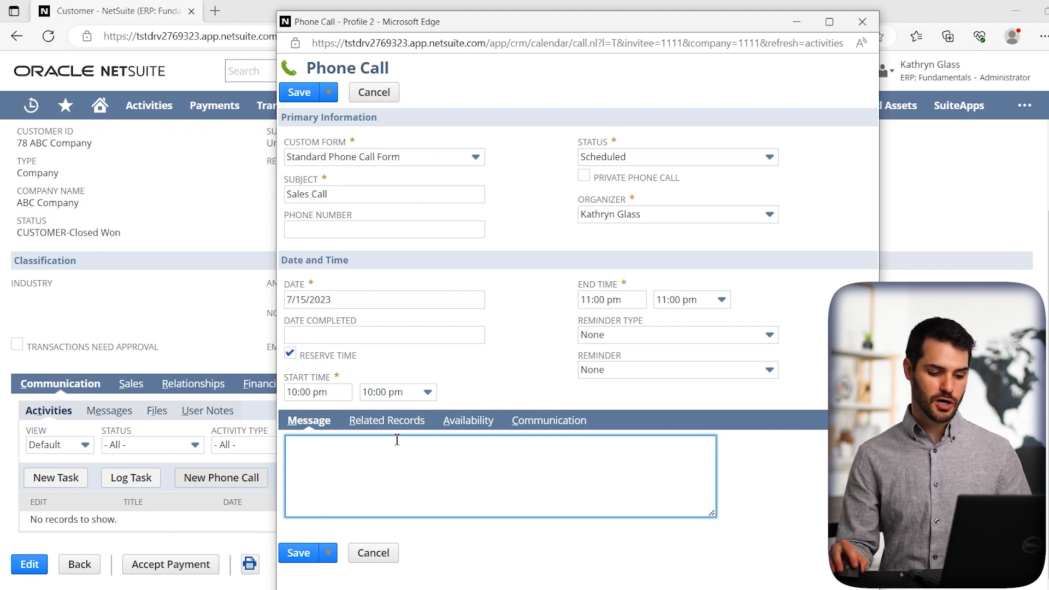
# Review the call's related records showing the company 78 ABC Company and no participants.
pyautogui.click(386, 419)
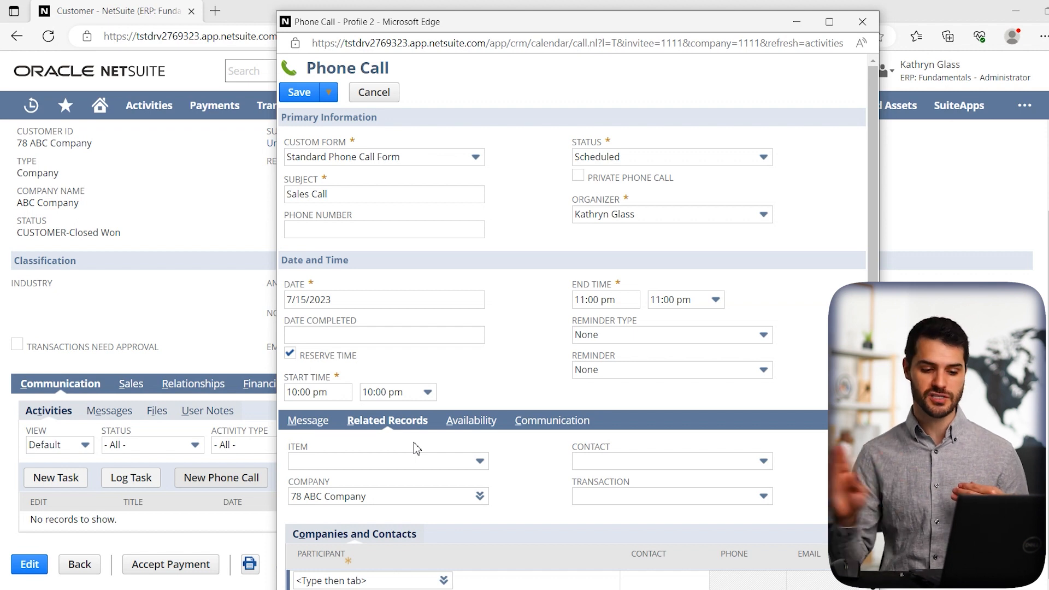
pyautogui.moveTo(464, 450)
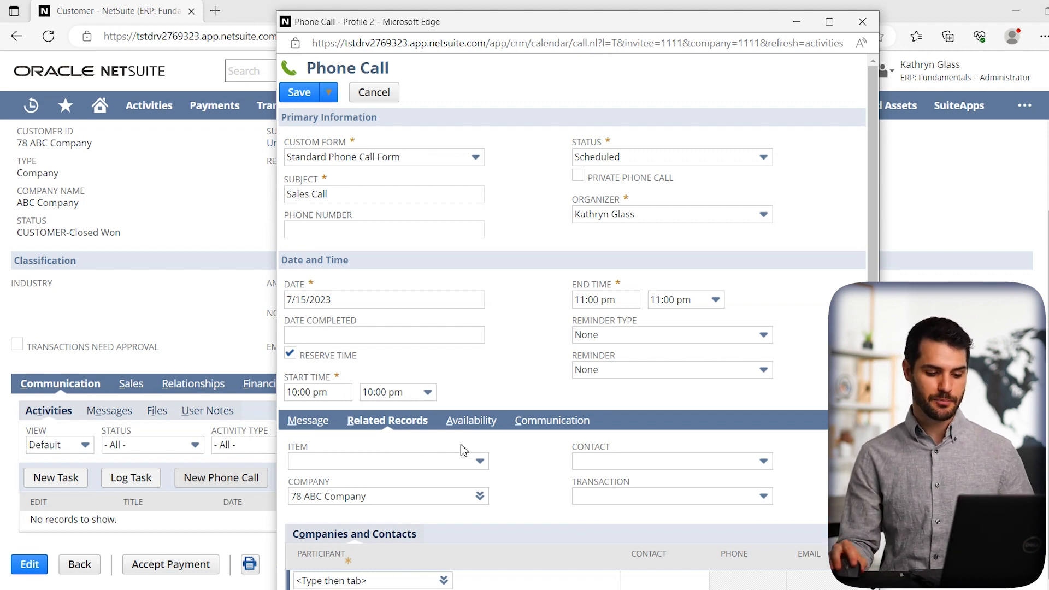
pyautogui.moveTo(451, 451)
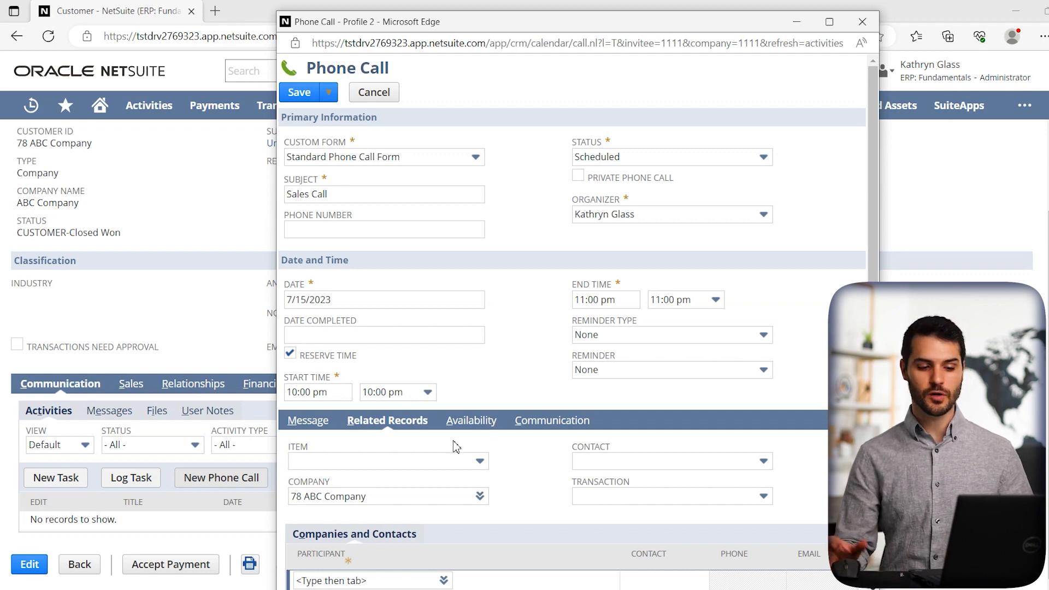
pyautogui.moveTo(504, 447)
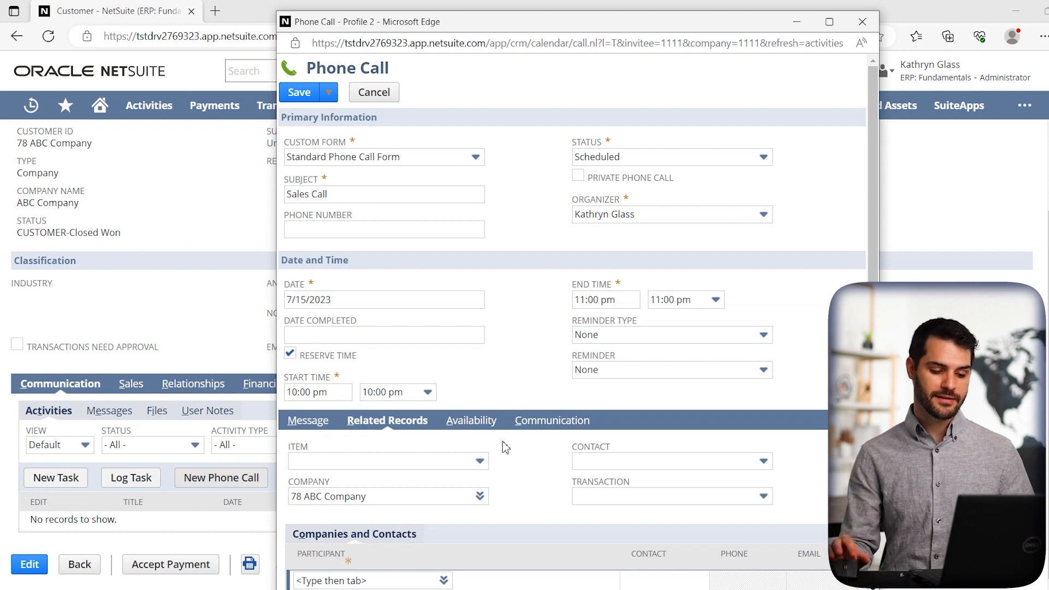
pyautogui.scroll(-3)
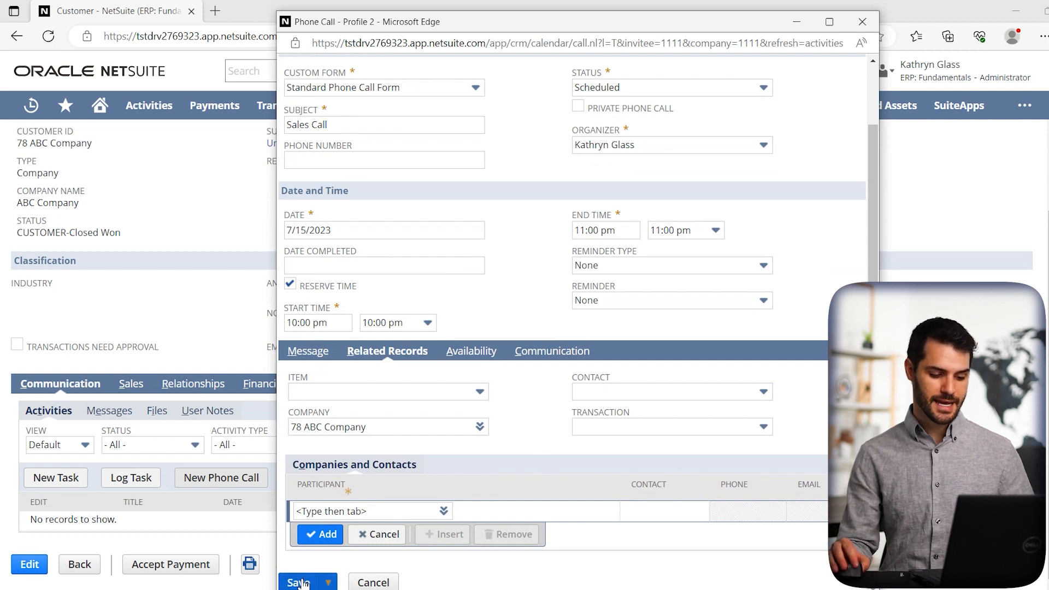
# Save the Sales Call so it lists under 78 ABC Company's activities as Scheduled, 10:00 pm.
pyautogui.click(303, 579)
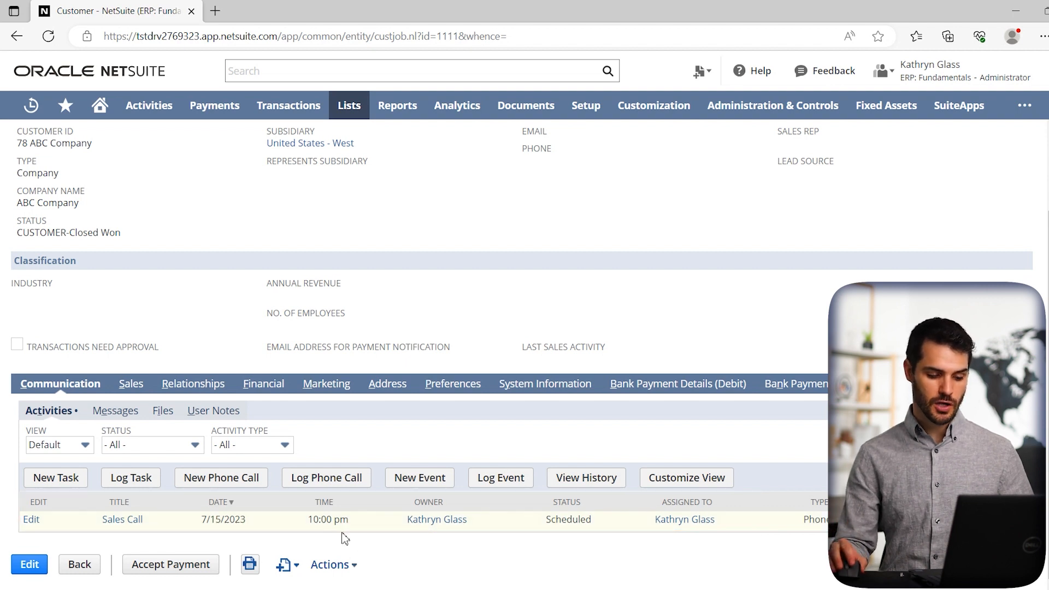
pyautogui.moveTo(355, 542)
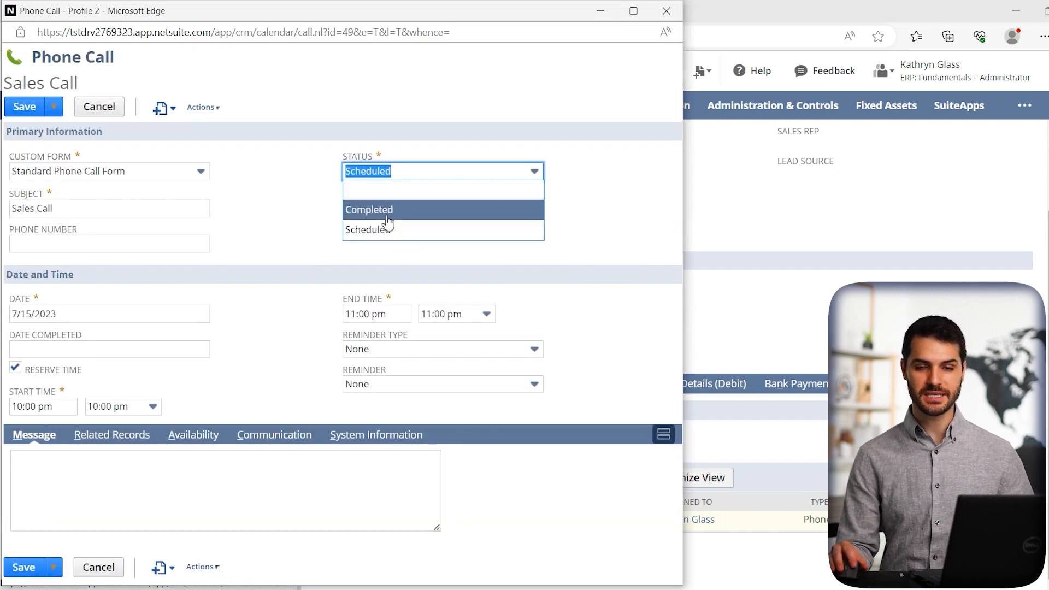
pyautogui.moveTo(666, 32)
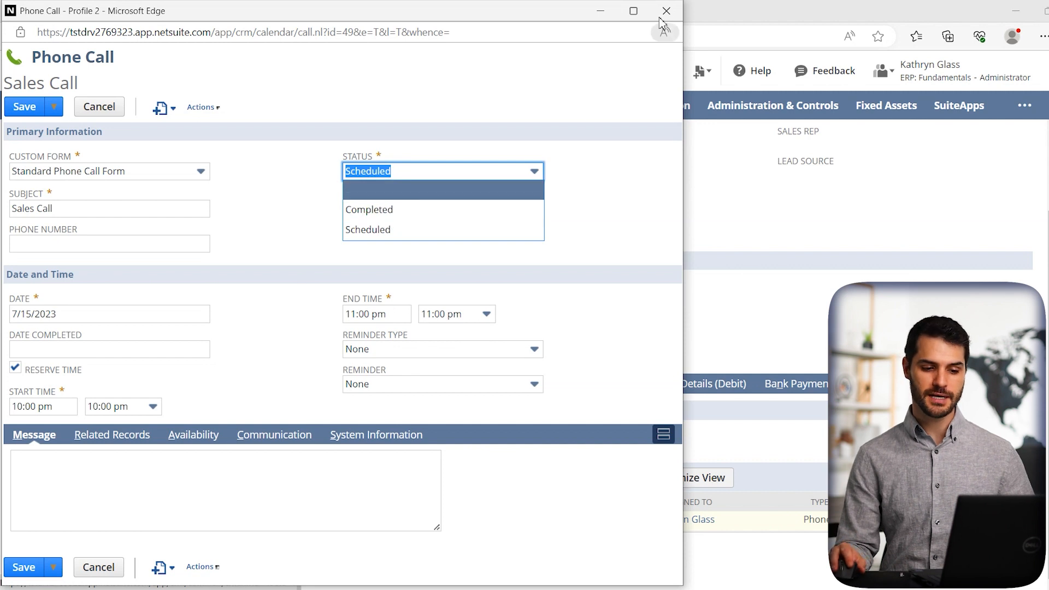
pyautogui.click(666, 11)
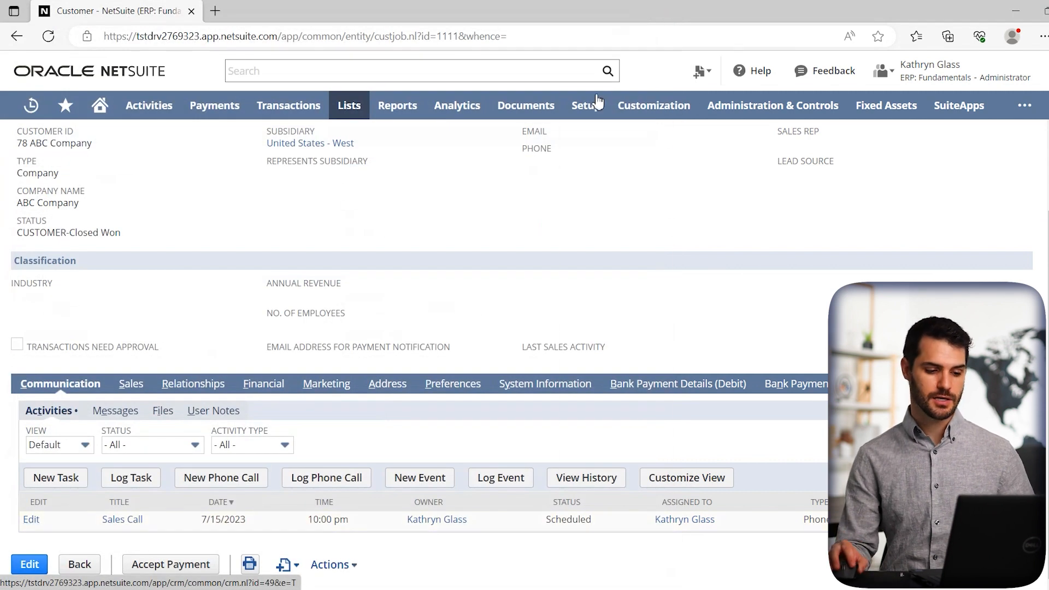
pyautogui.moveTo(424, 228)
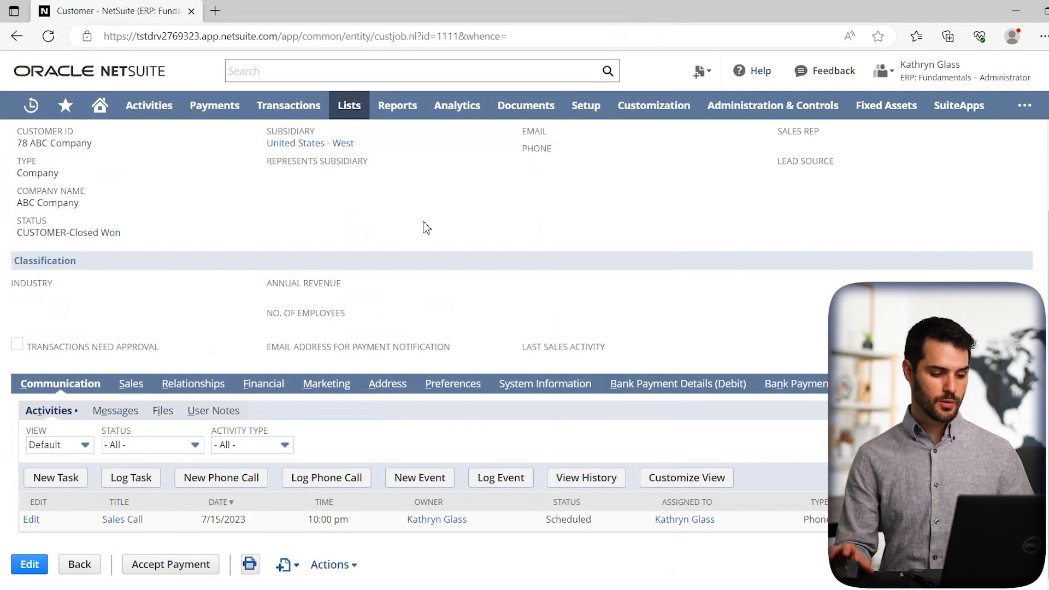
pyautogui.moveTo(117, 128)
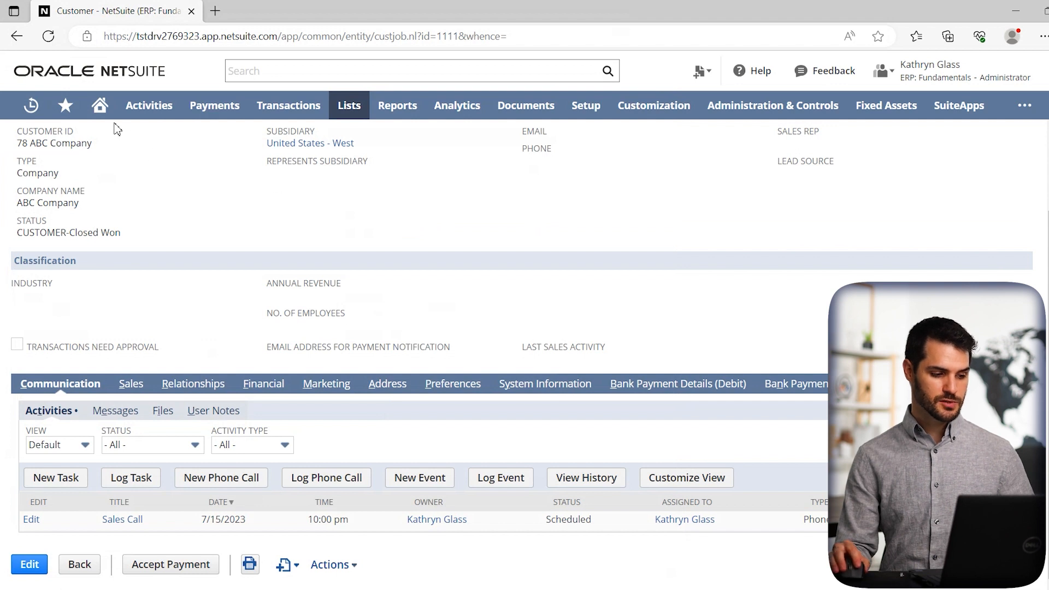
pyautogui.click(99, 105)
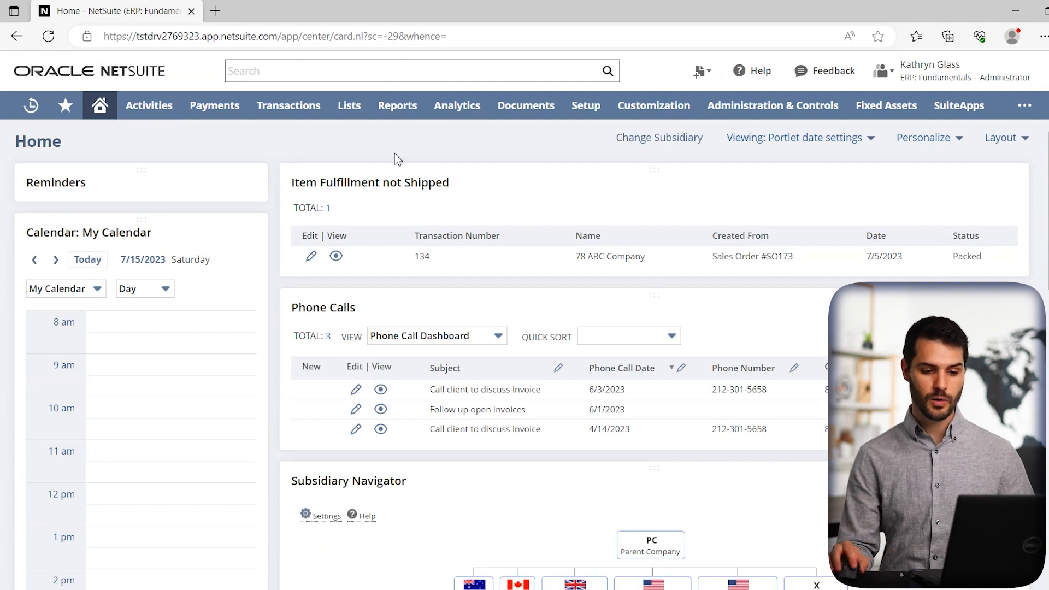
# Bring up the Personalize Dashboard panel on the home dashboard.
pyautogui.click(924, 138)
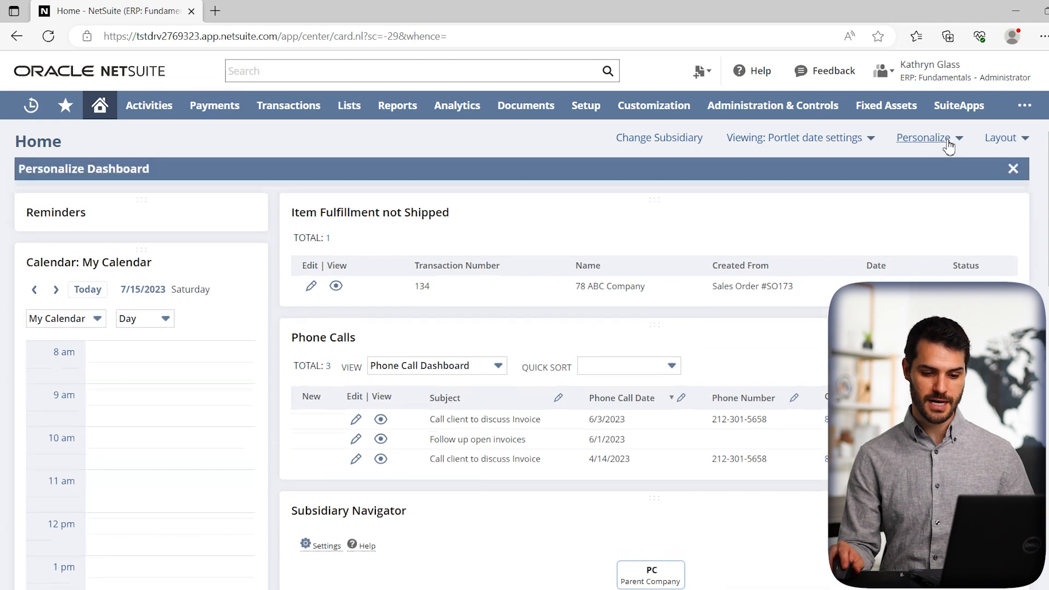
pyautogui.click(924, 138)
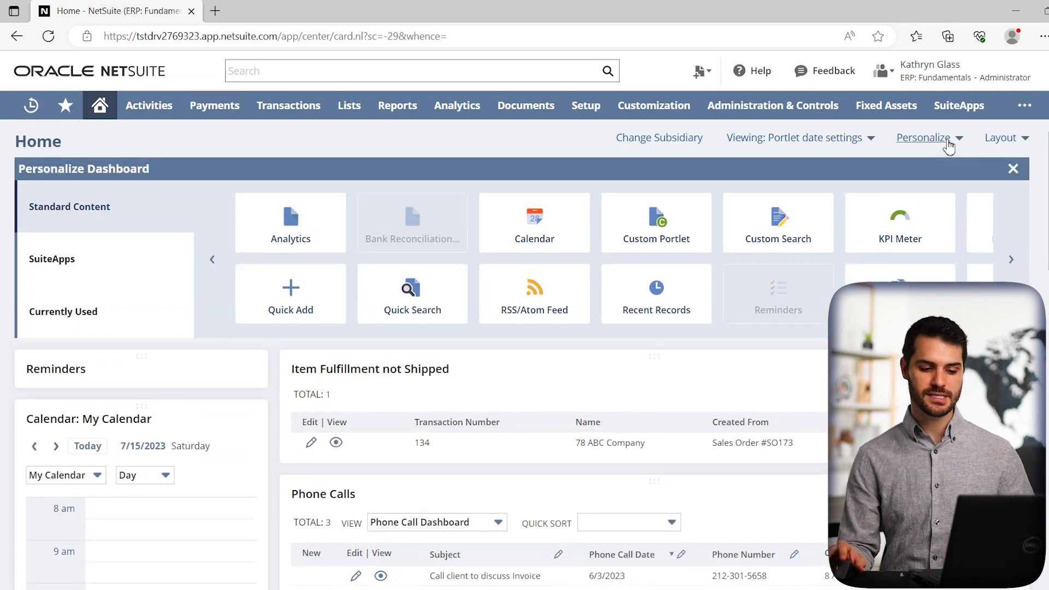
pyautogui.moveTo(992, 273)
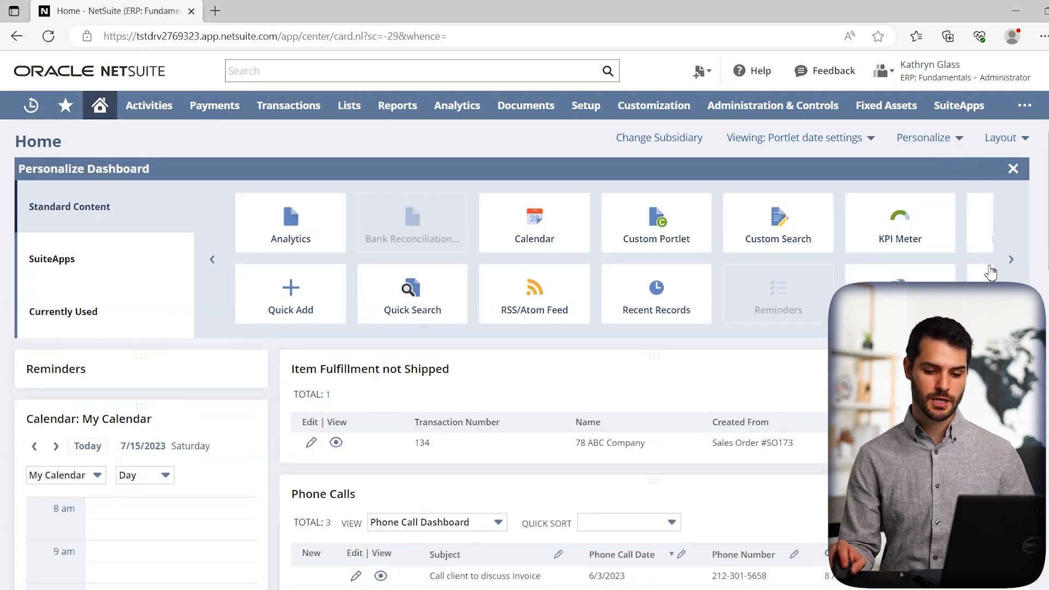
pyautogui.click(1011, 260)
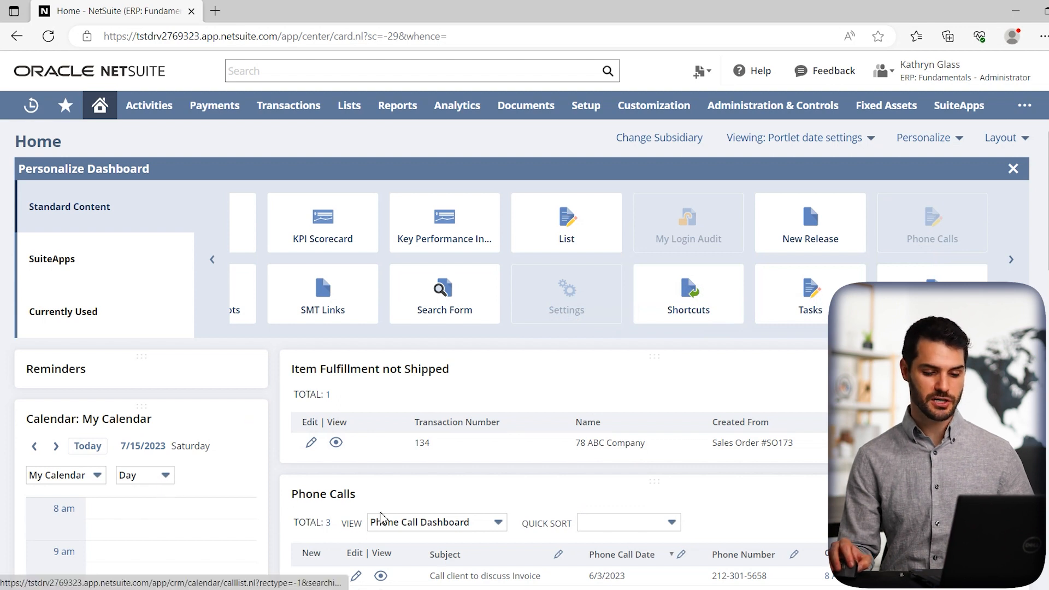
pyautogui.moveTo(962, 201)
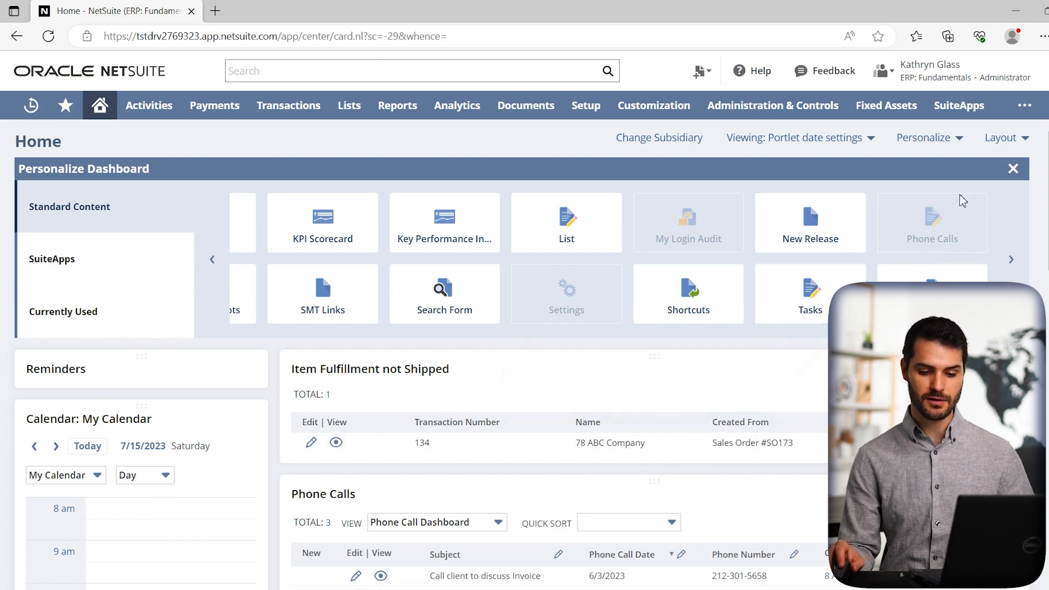
pyautogui.click(1014, 169)
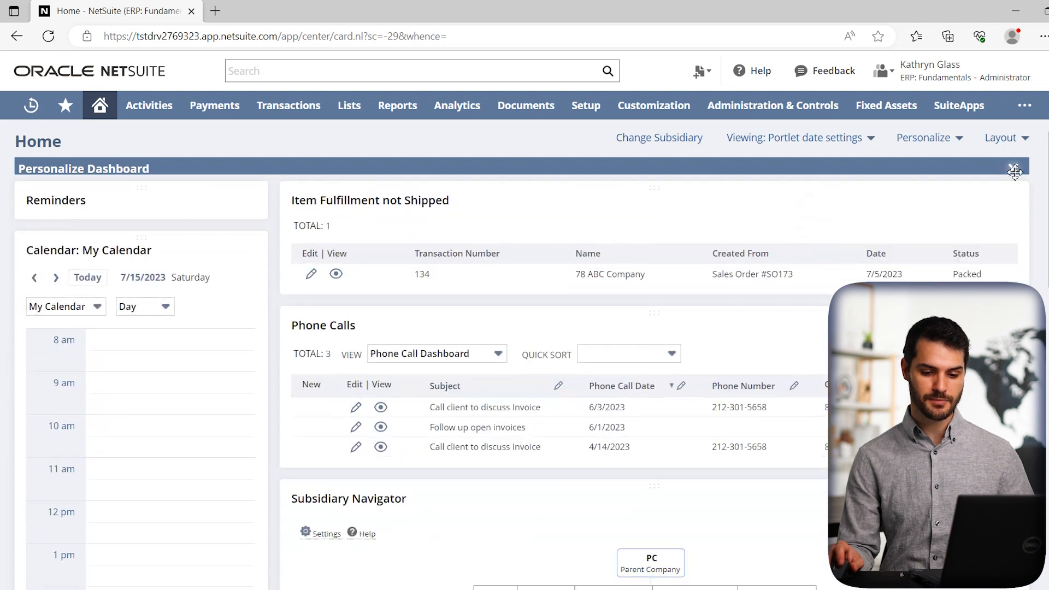
pyautogui.click(1014, 171)
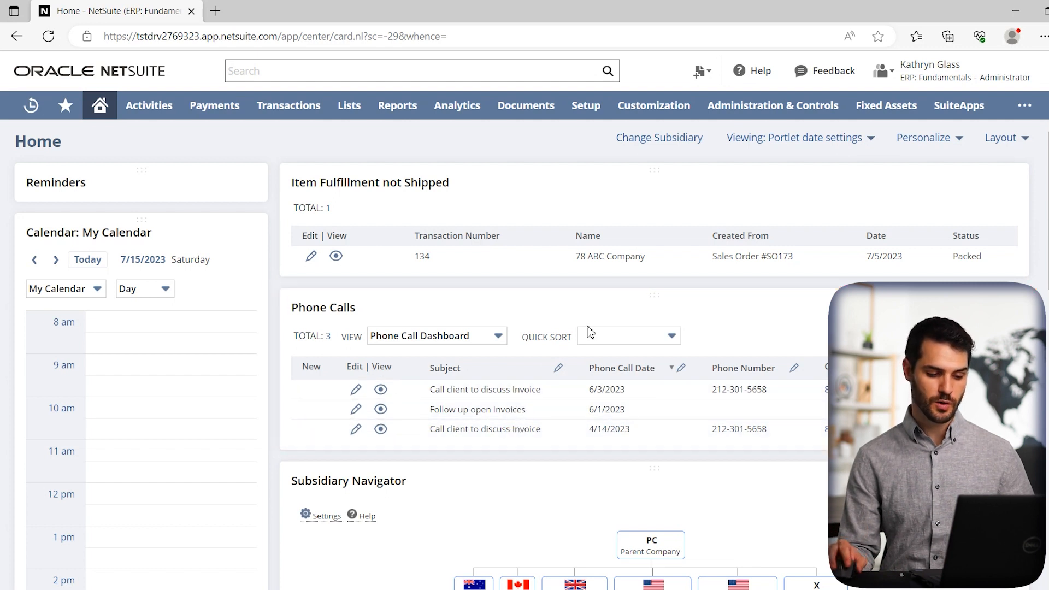
pyautogui.moveTo(619, 335)
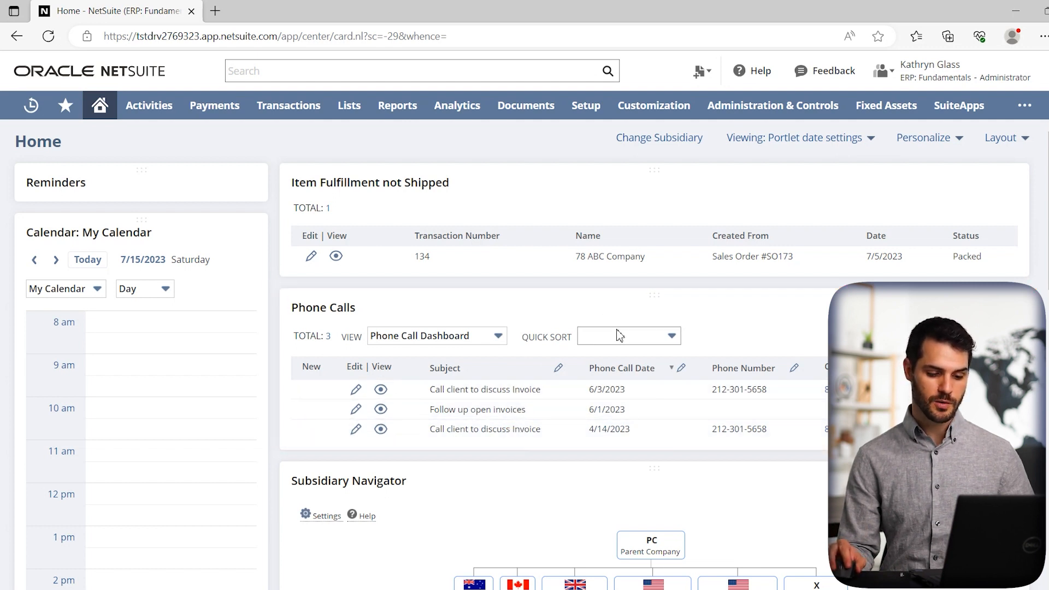
pyautogui.moveTo(587, 337)
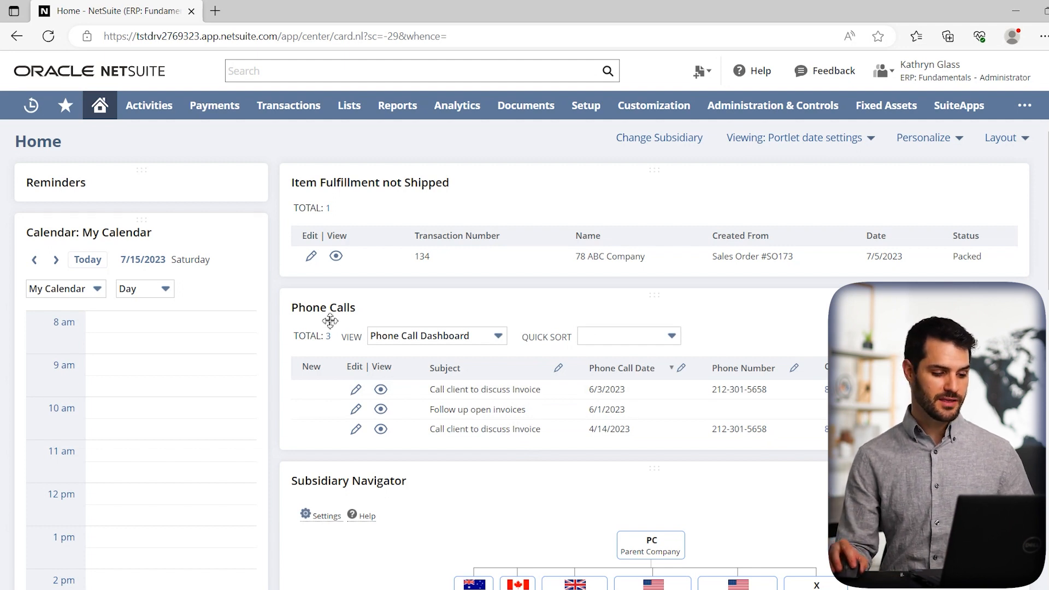
pyautogui.moveTo(142, 272)
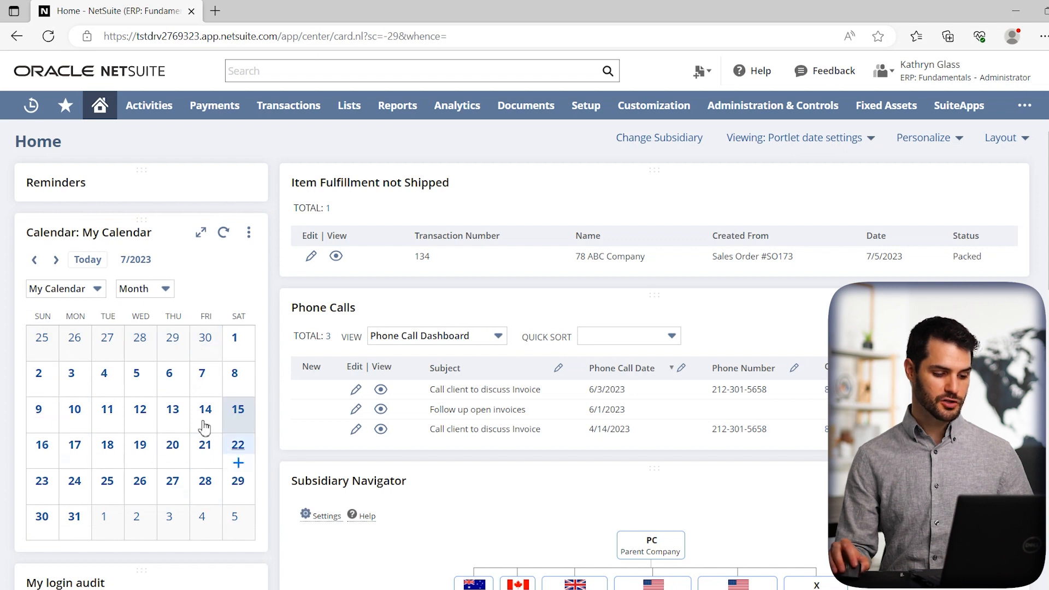
pyautogui.moveTo(140, 445)
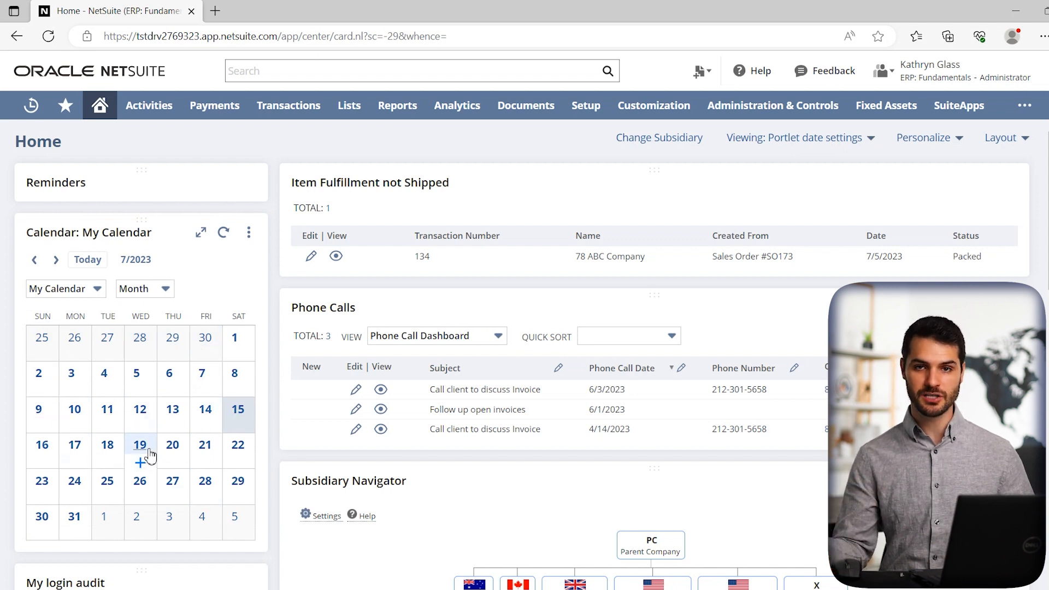
pyautogui.moveTo(141, 432)
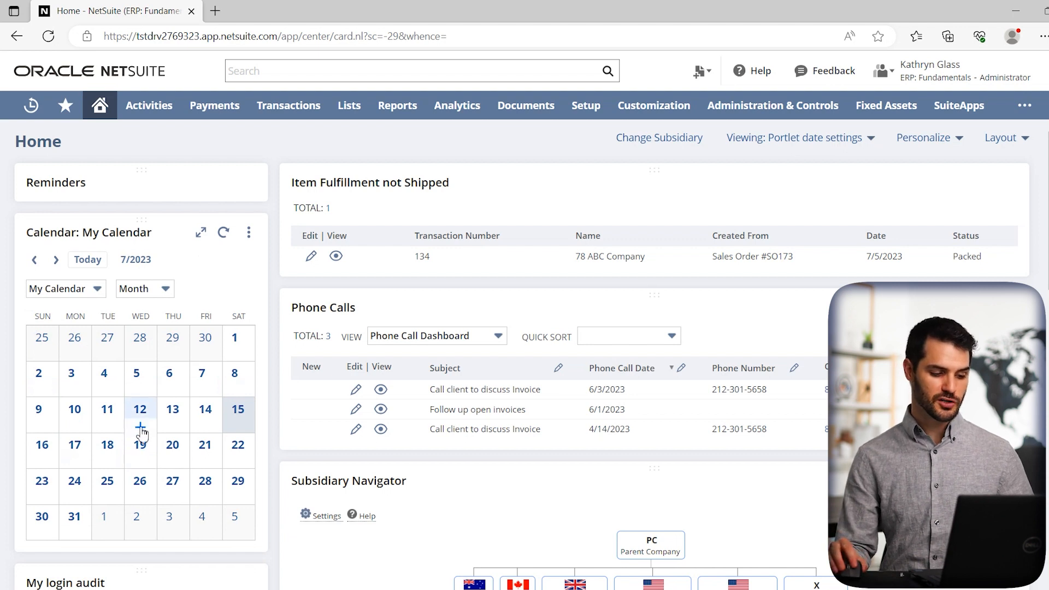